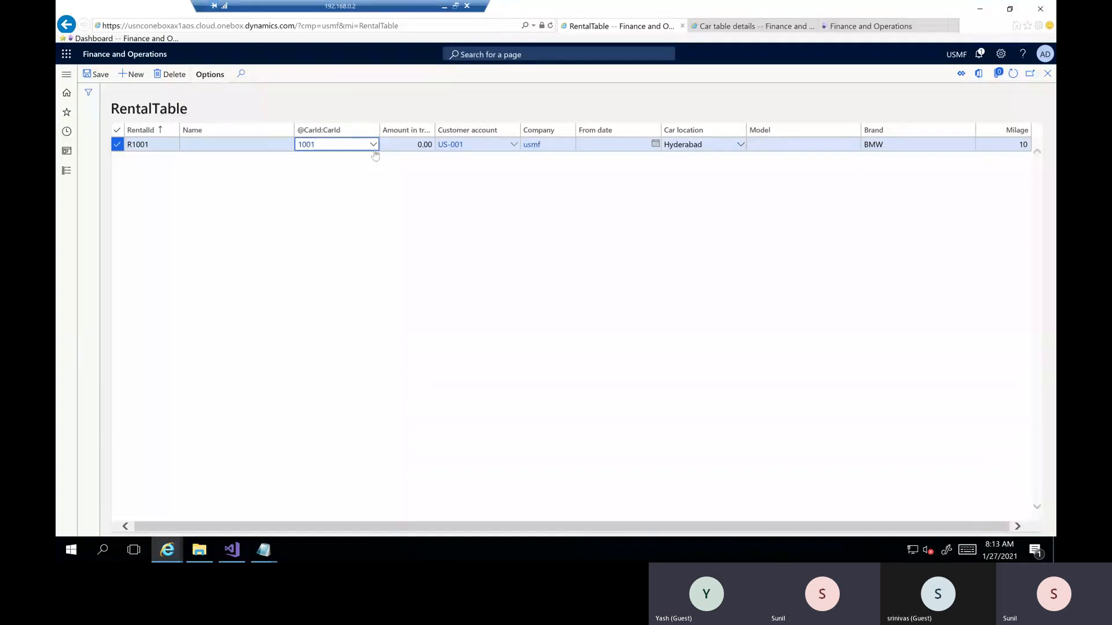
Step: Keep car 1001 for rental R1001 and change its mileage from 10 to 12
left_click(373, 144)
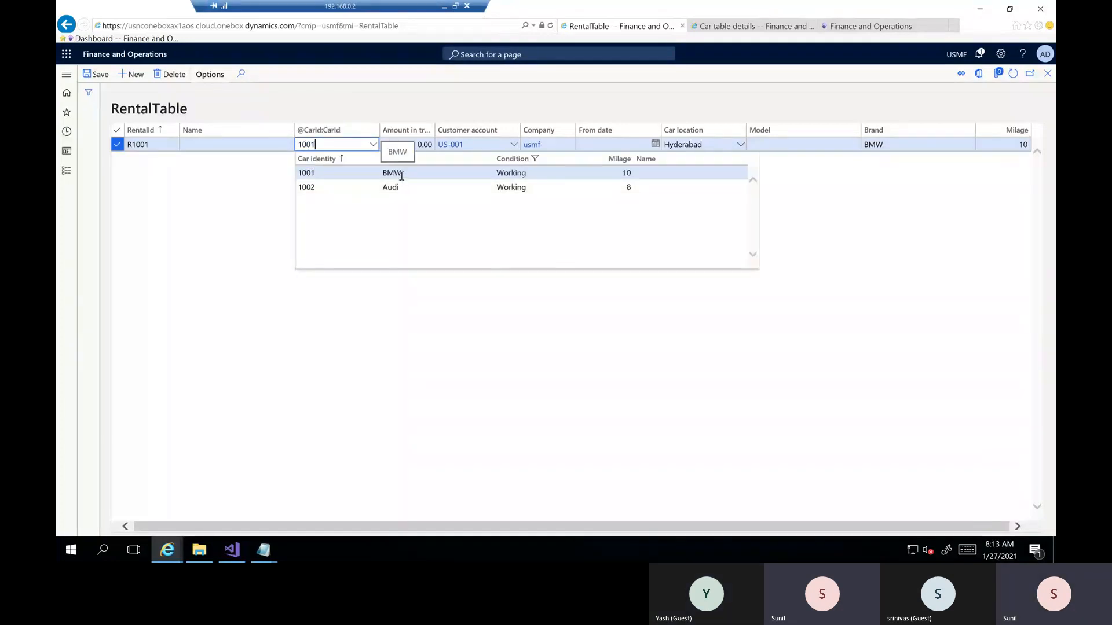
left_click(329, 173)
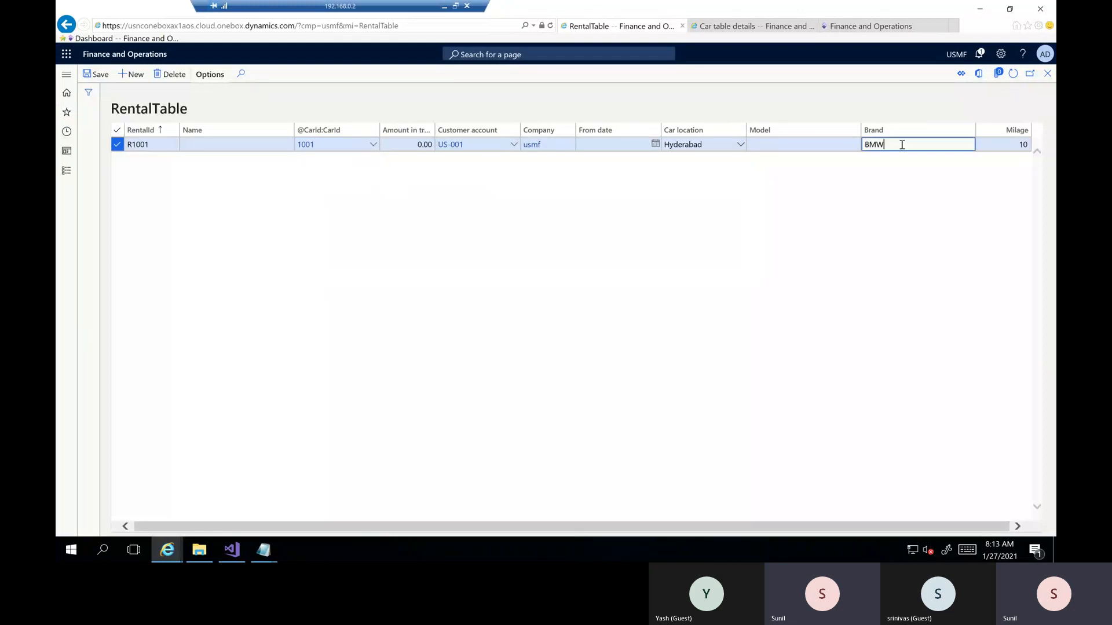
mouse_move(903, 136)
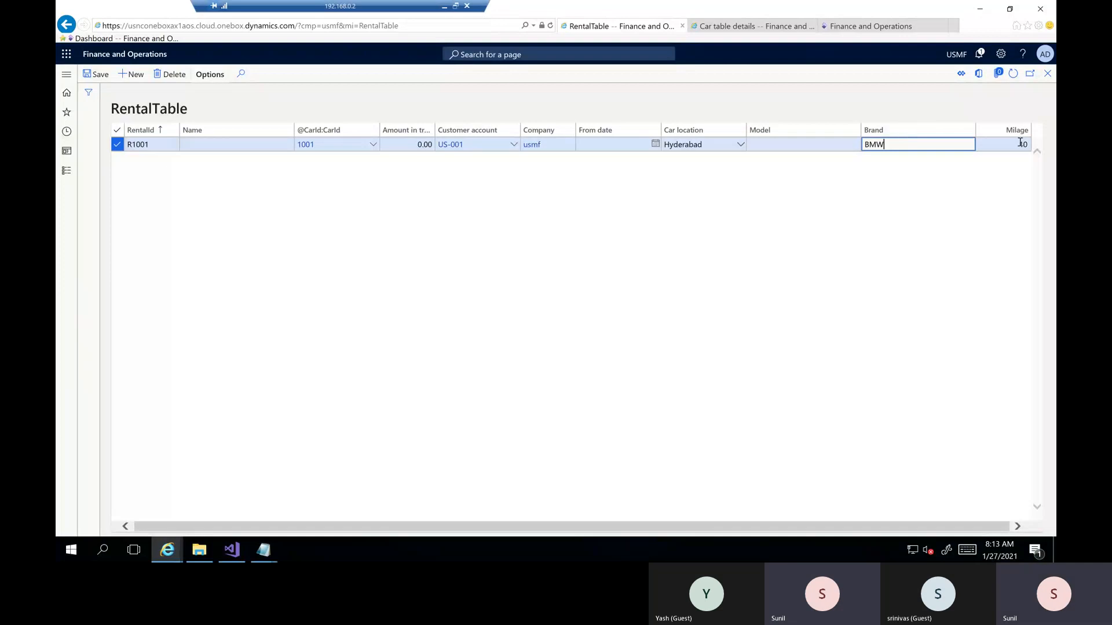
left_click(1016, 145)
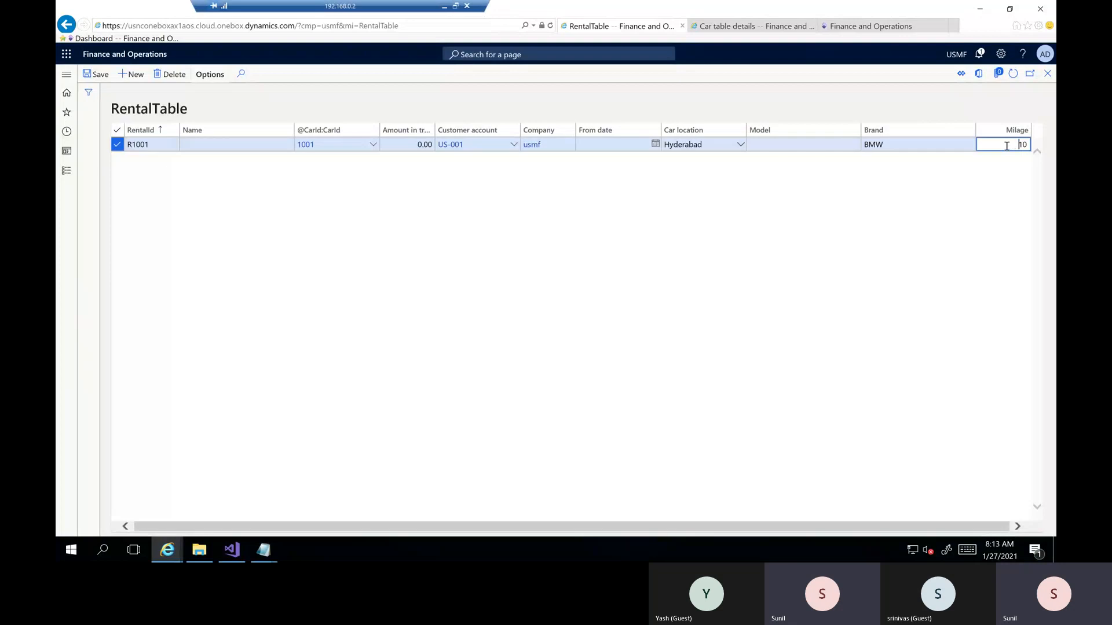
key("Backspace")
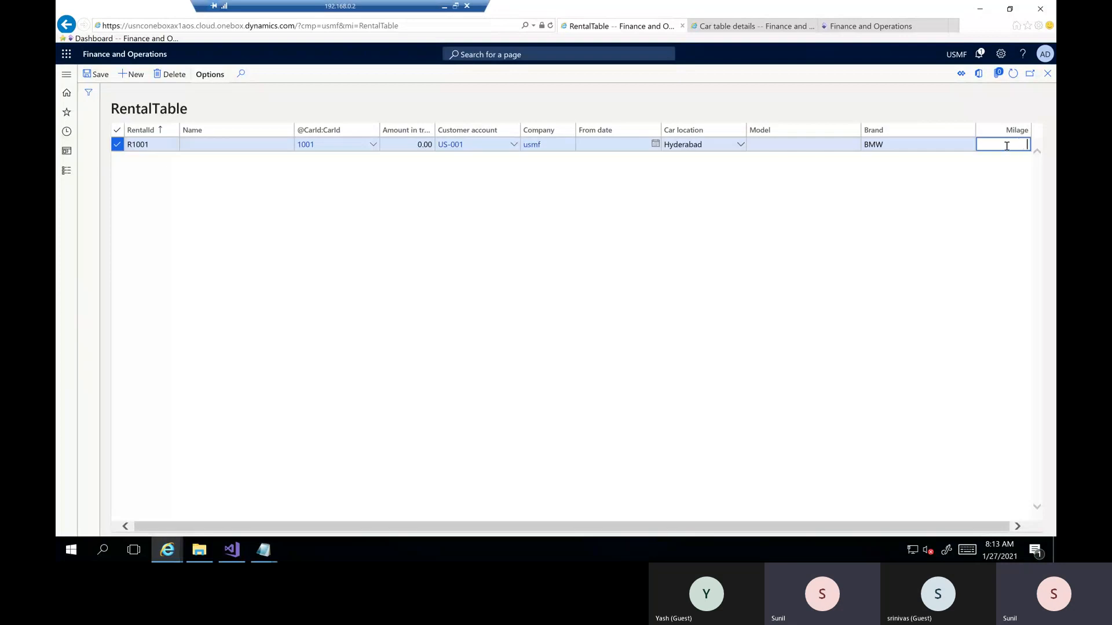
type("12")
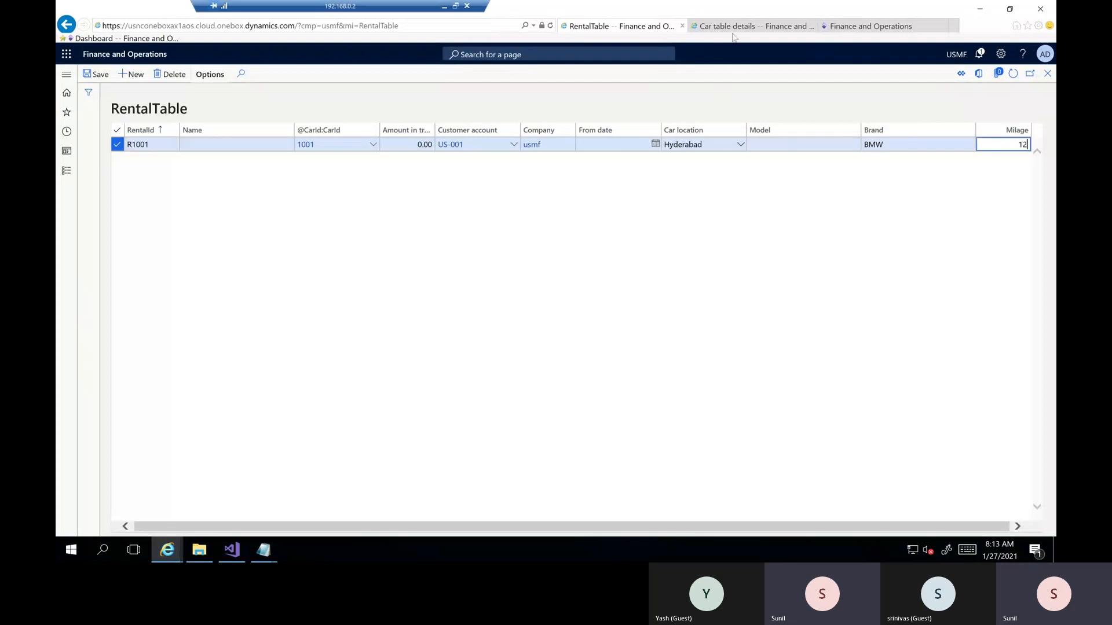
Step: Check that car 1001's details page shows mileage 12, then return to the development environment
left_click(748, 26)
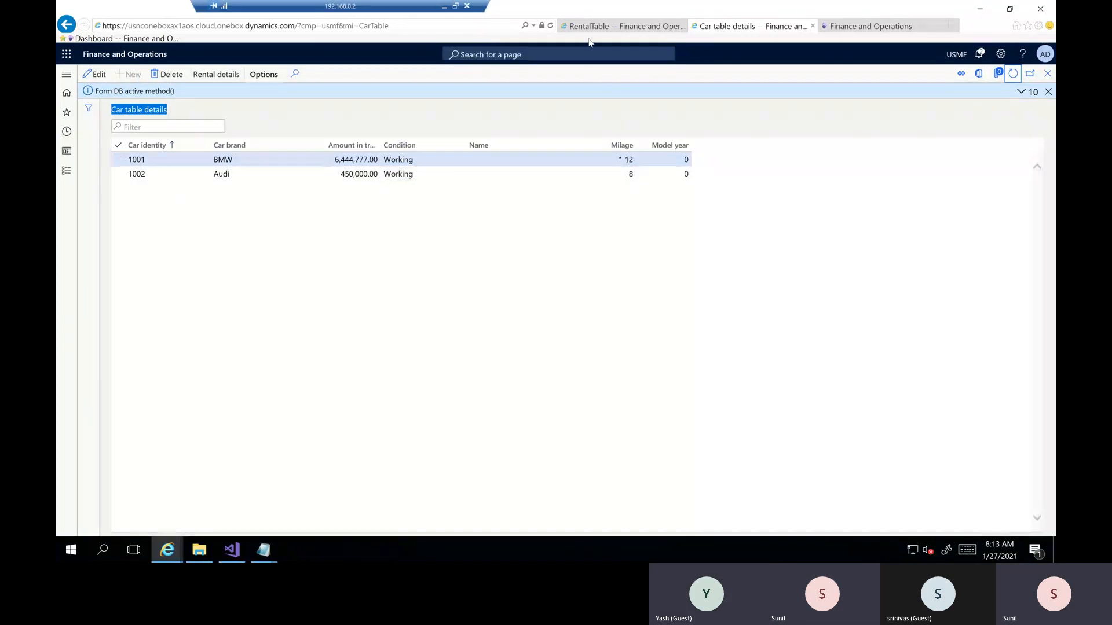
left_click(621, 26)
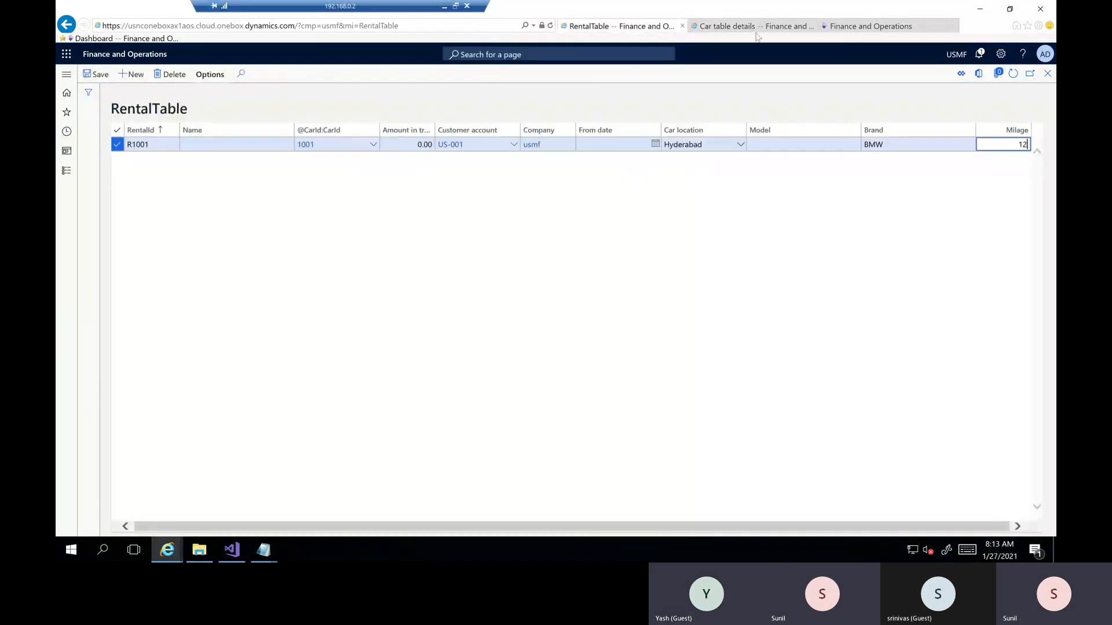
left_click(753, 26)
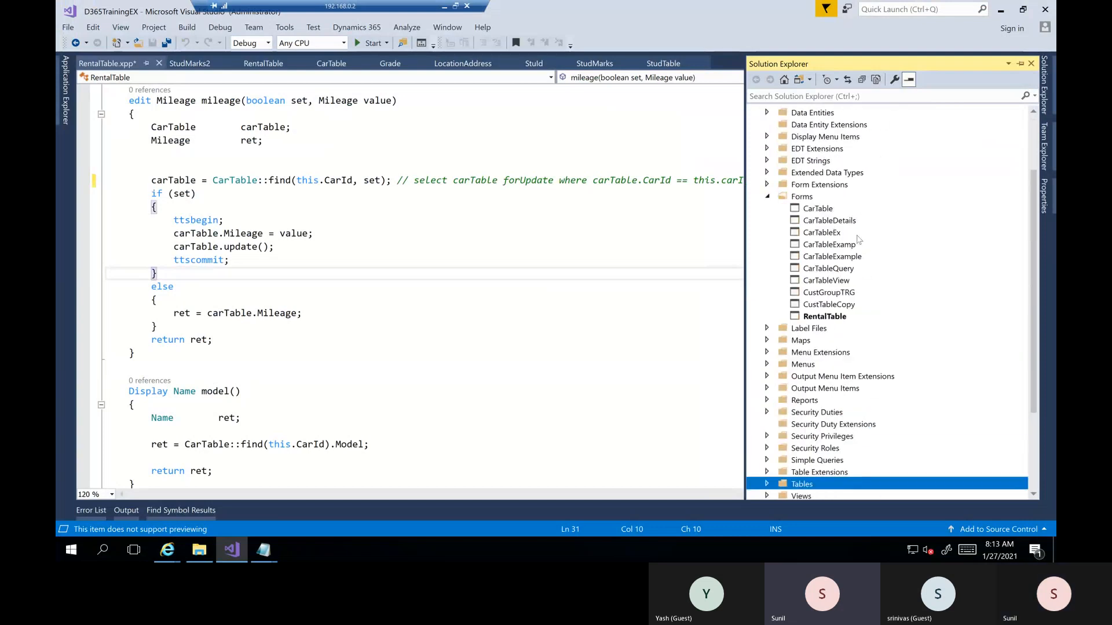
Step: Open the RentalTable form design and expand FormGridControl1 to show its grid controls
left_click(825, 316)
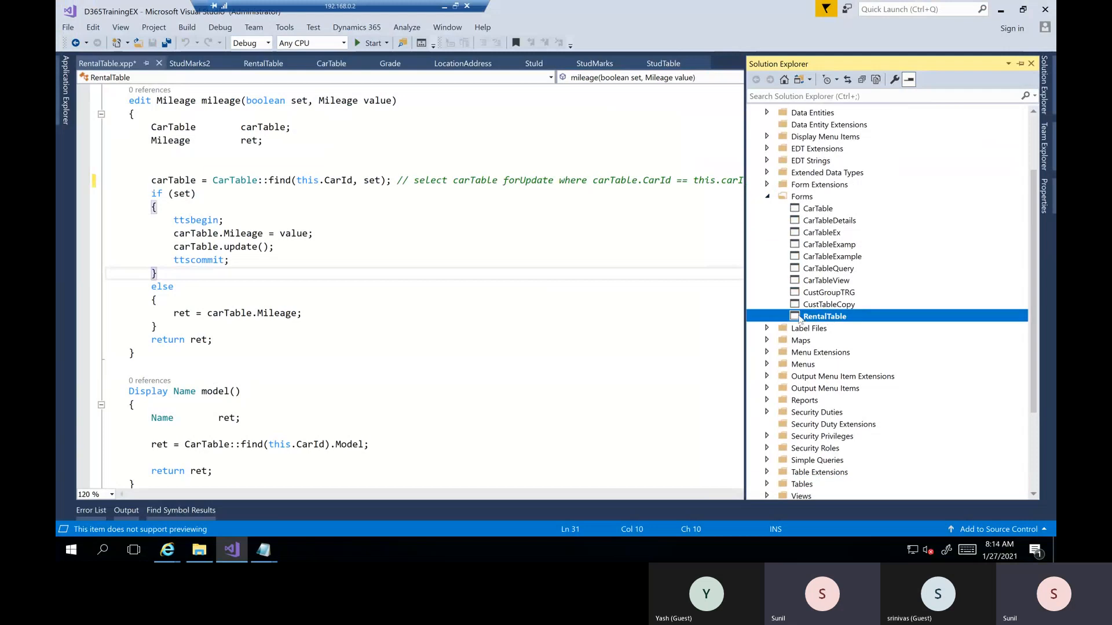
mouse_move(348, 246)
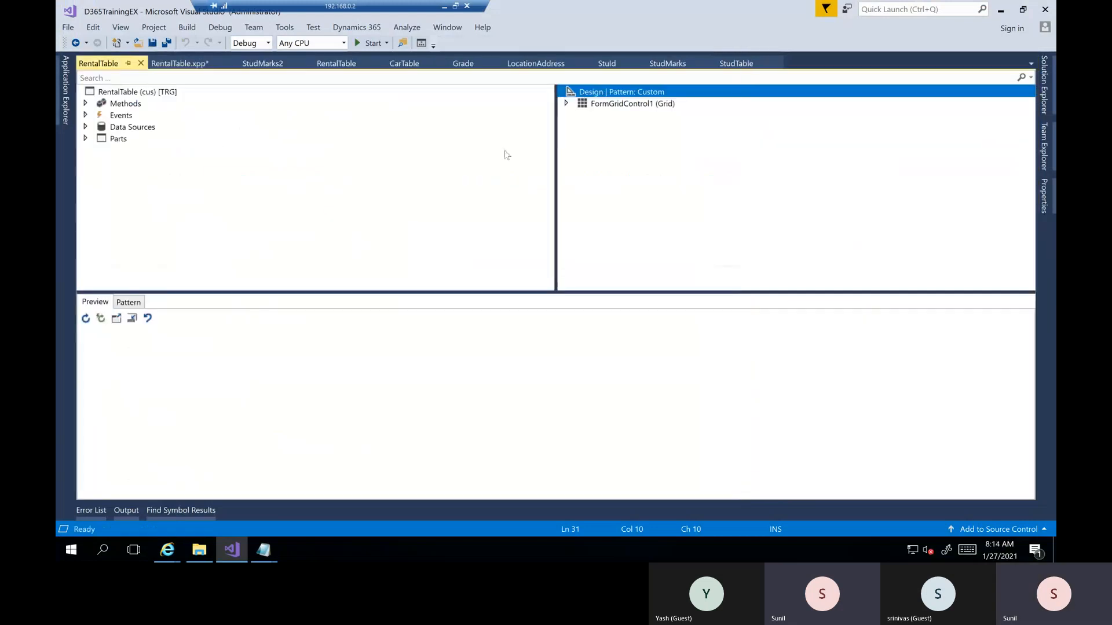
left_click(565, 104)
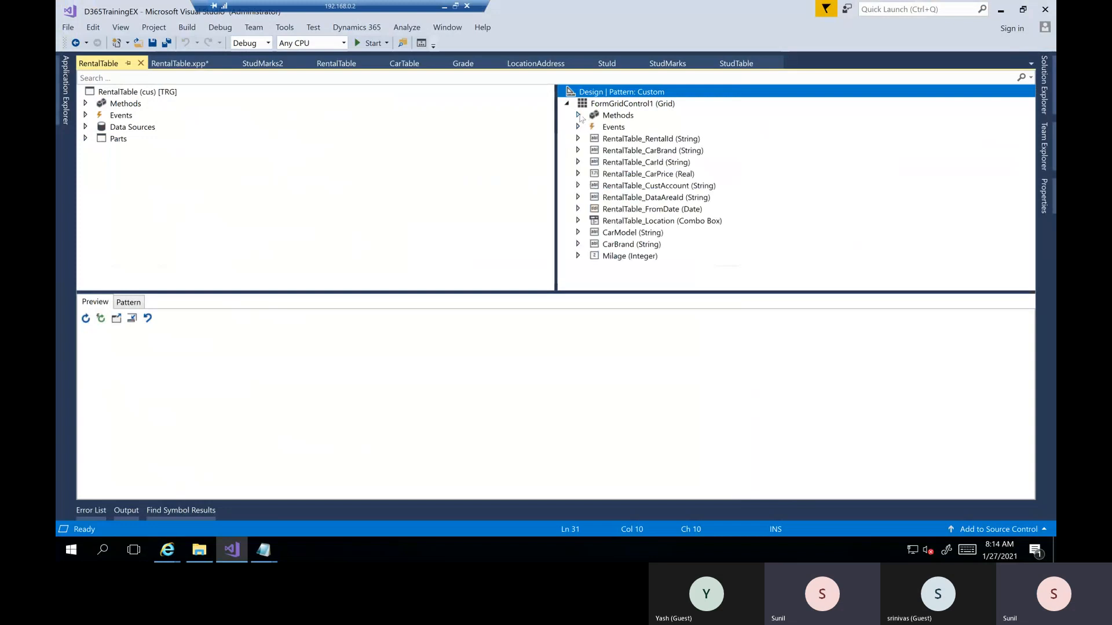
left_click(651, 138)
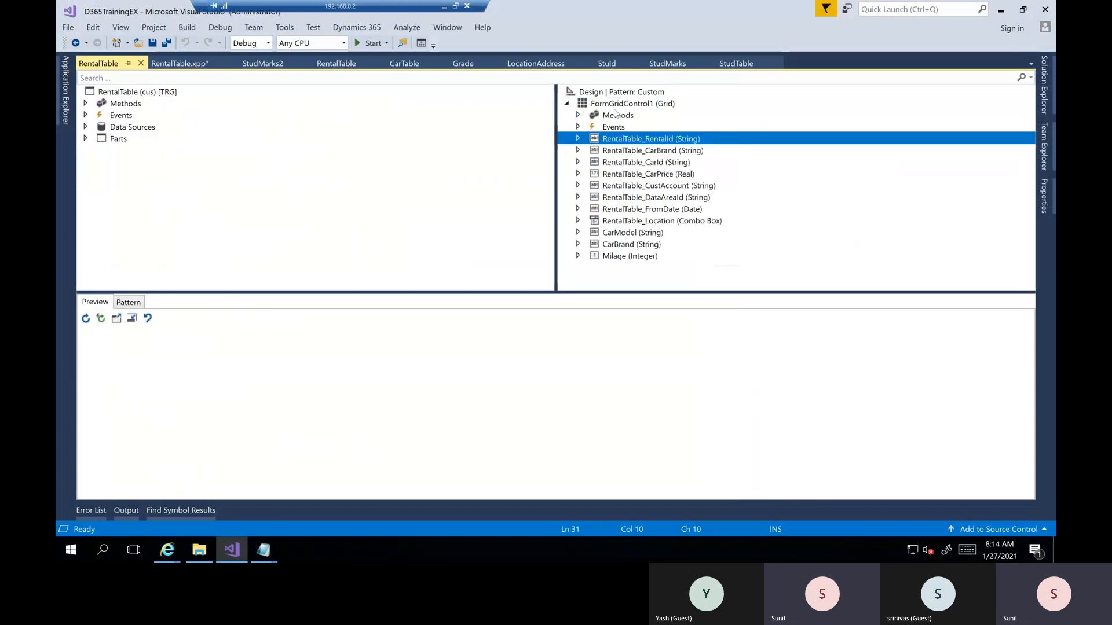
left_click(632, 103)
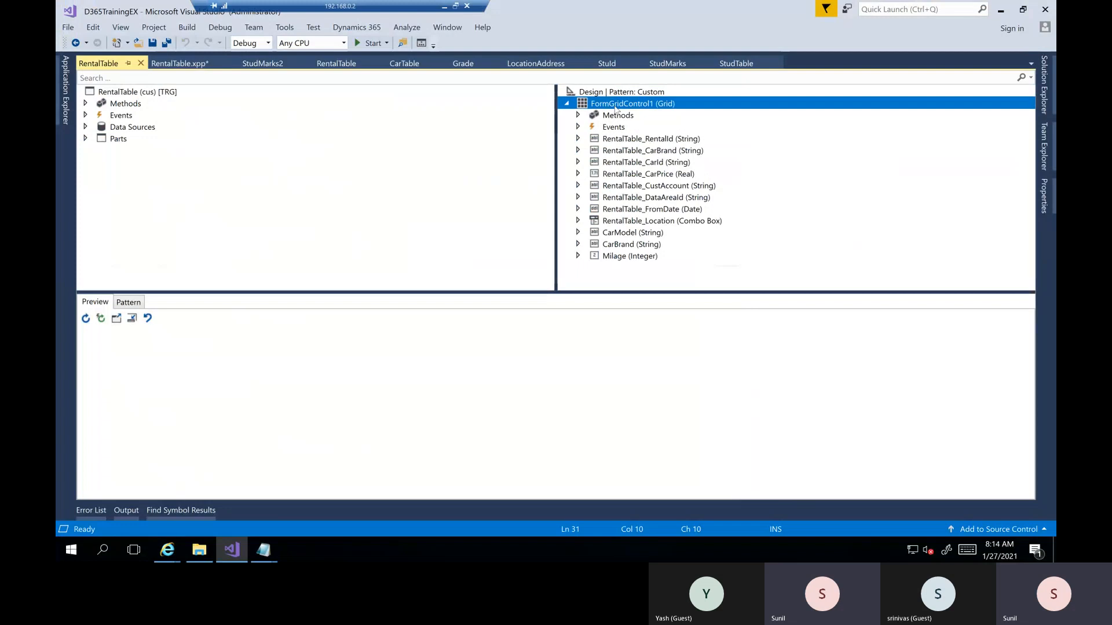
right_click(631, 104)
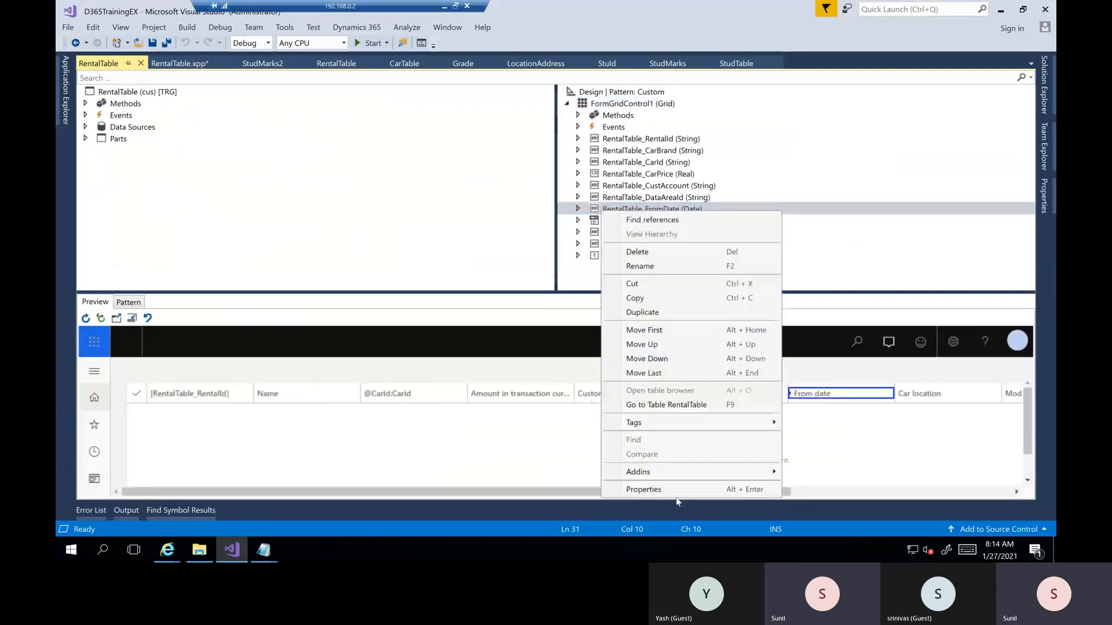
Step: Review FromDate's binding to the RentalTable FromDate field, then move CarModel up one position
left_click(644, 489)
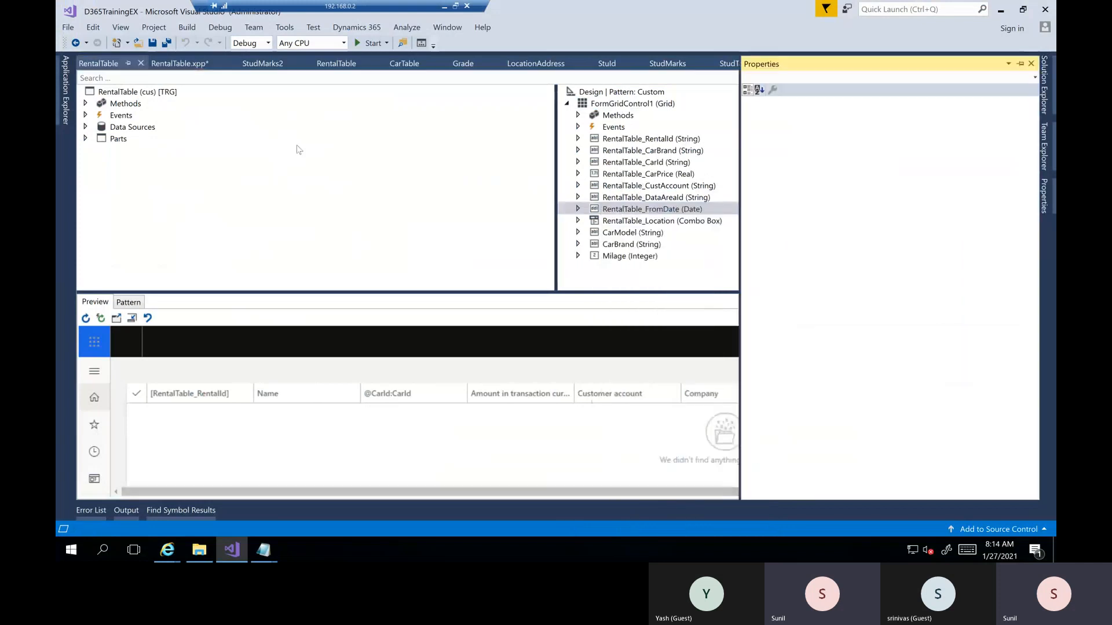
left_click(652, 209)
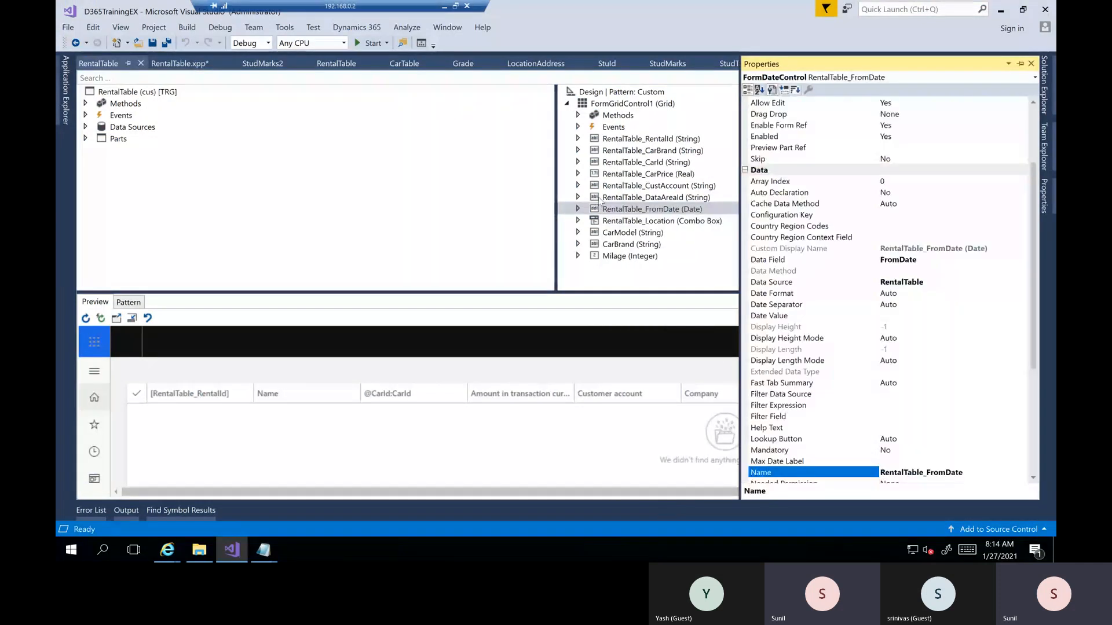
left_click(632, 232)
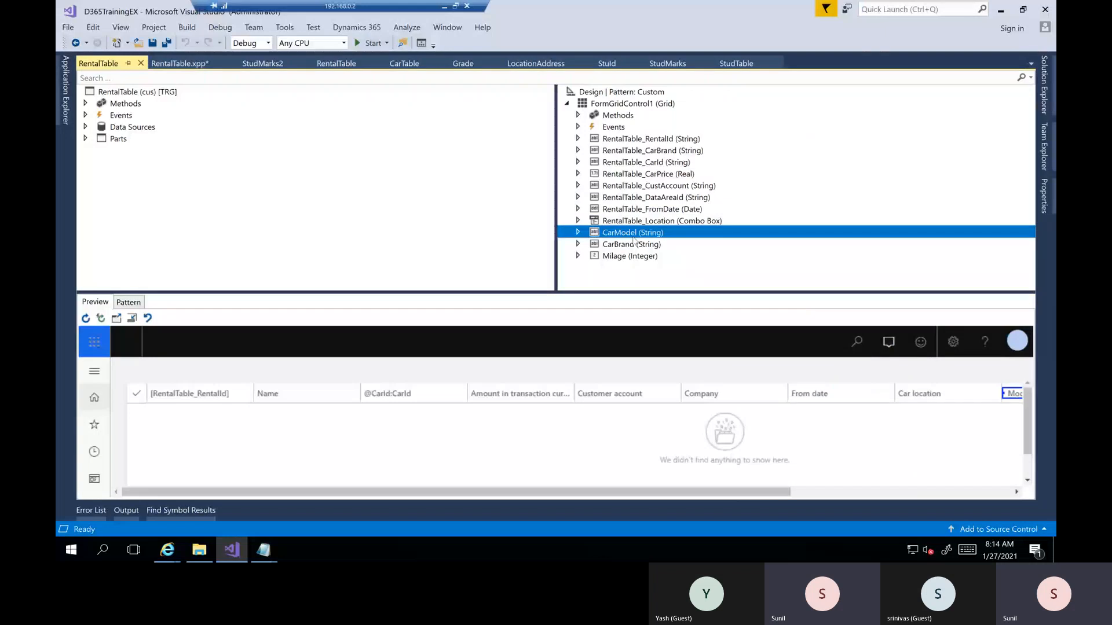
left_click(629, 256)
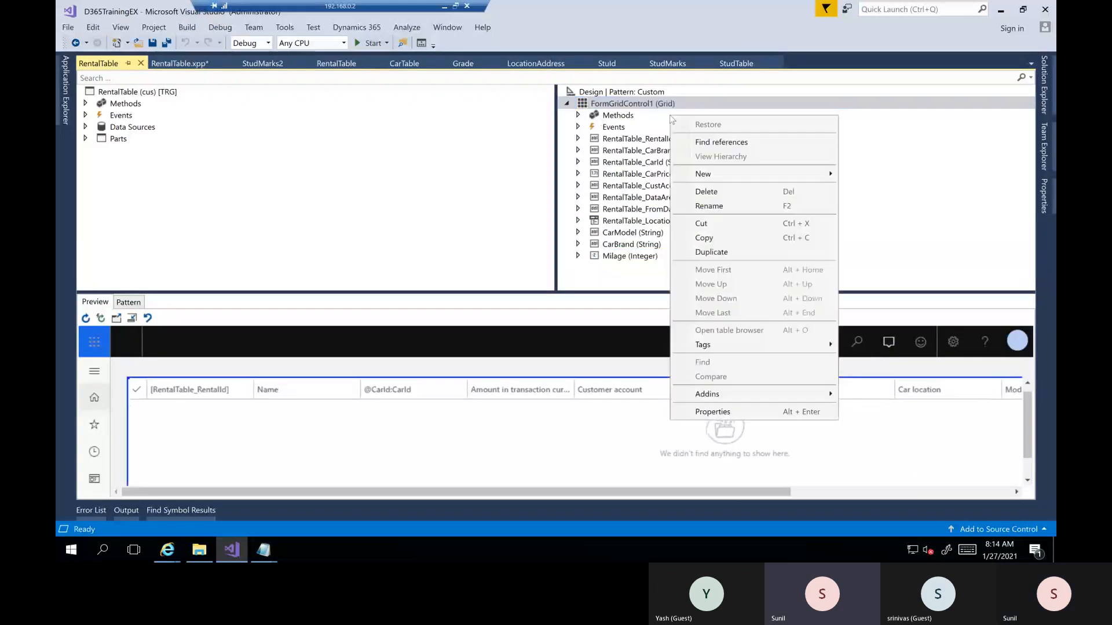
left_click(703, 174)
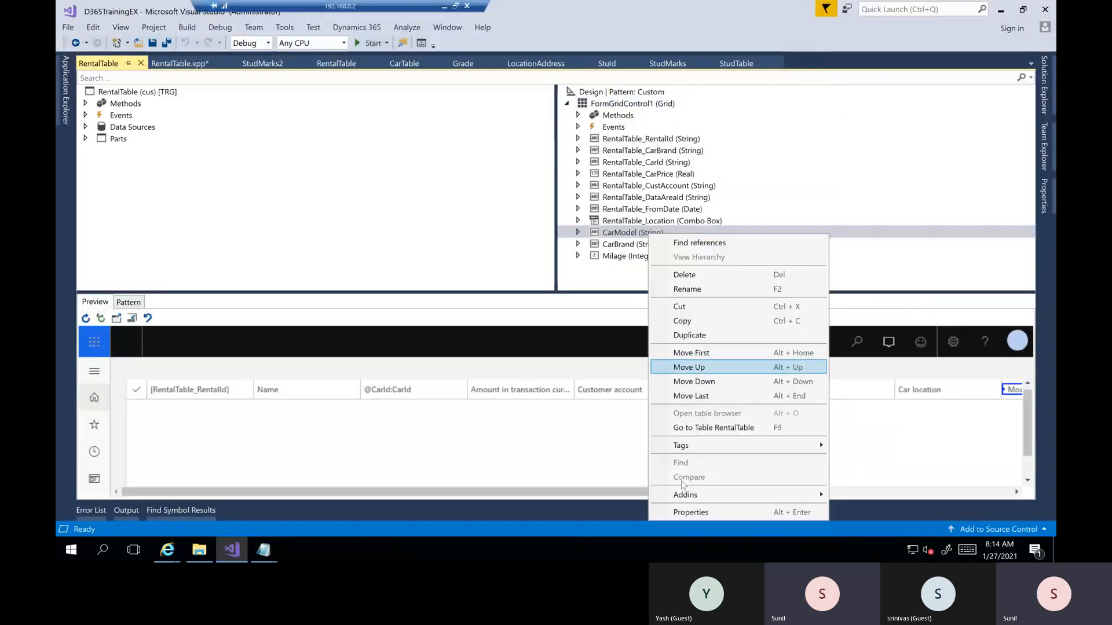
left_click(690, 513)
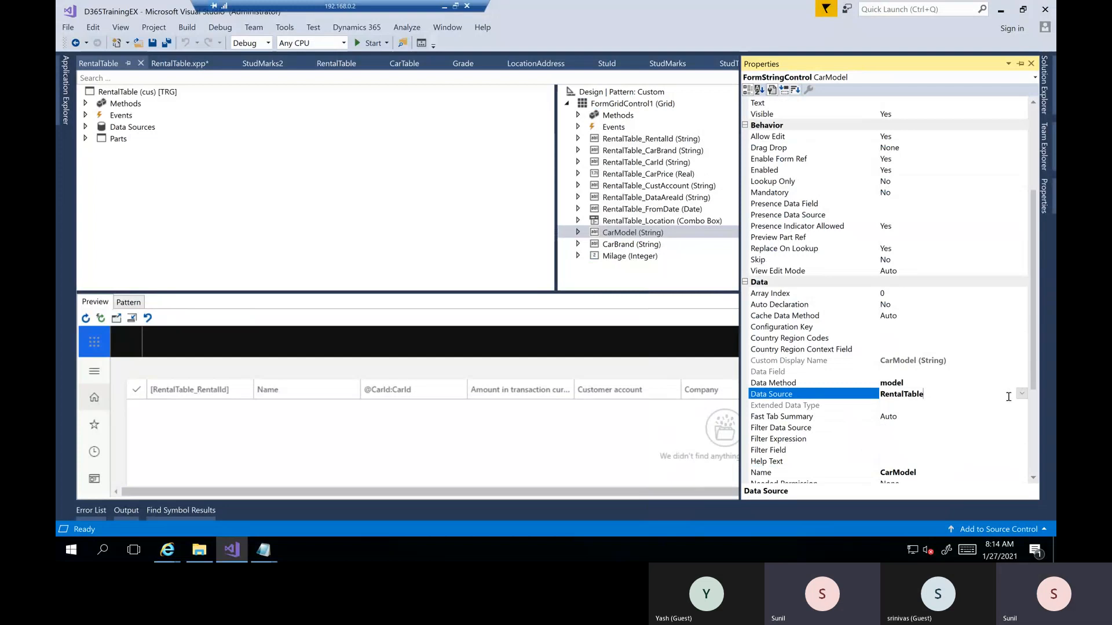
Step: Give CarModel Data Source RentalTable and Data Method model, then select CarBrand
left_click(1021, 393)
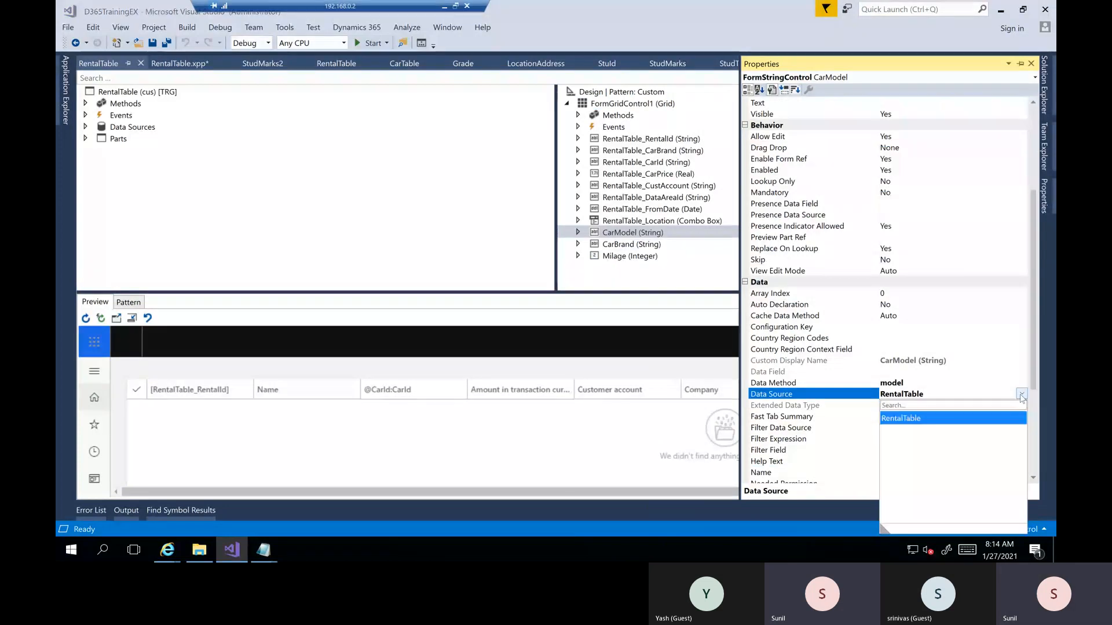
left_click(901, 418)
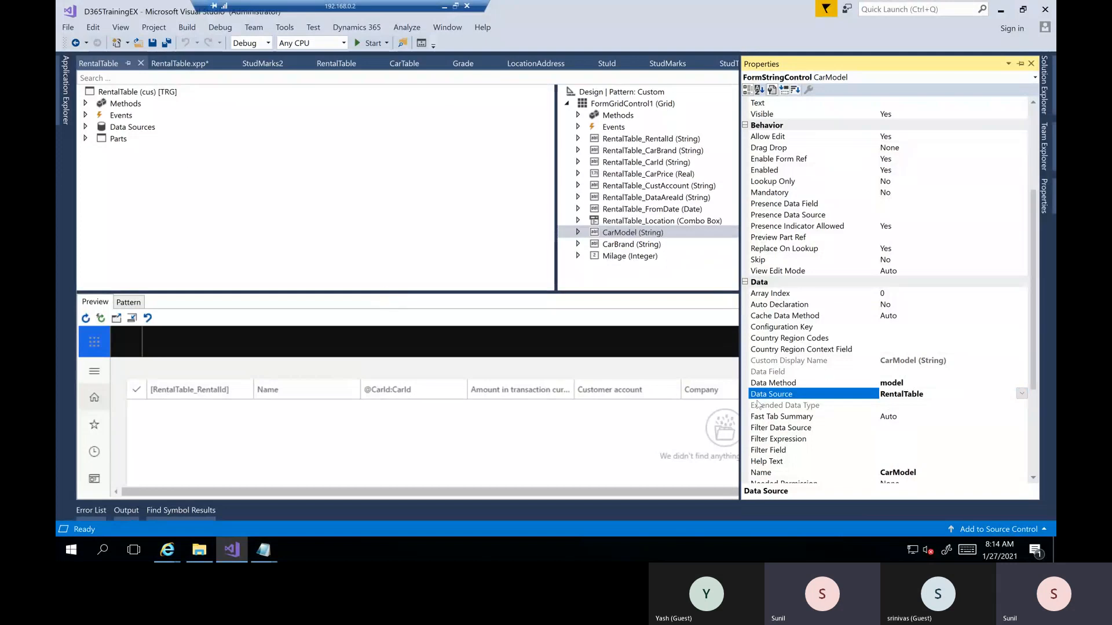
left_click(773, 383)
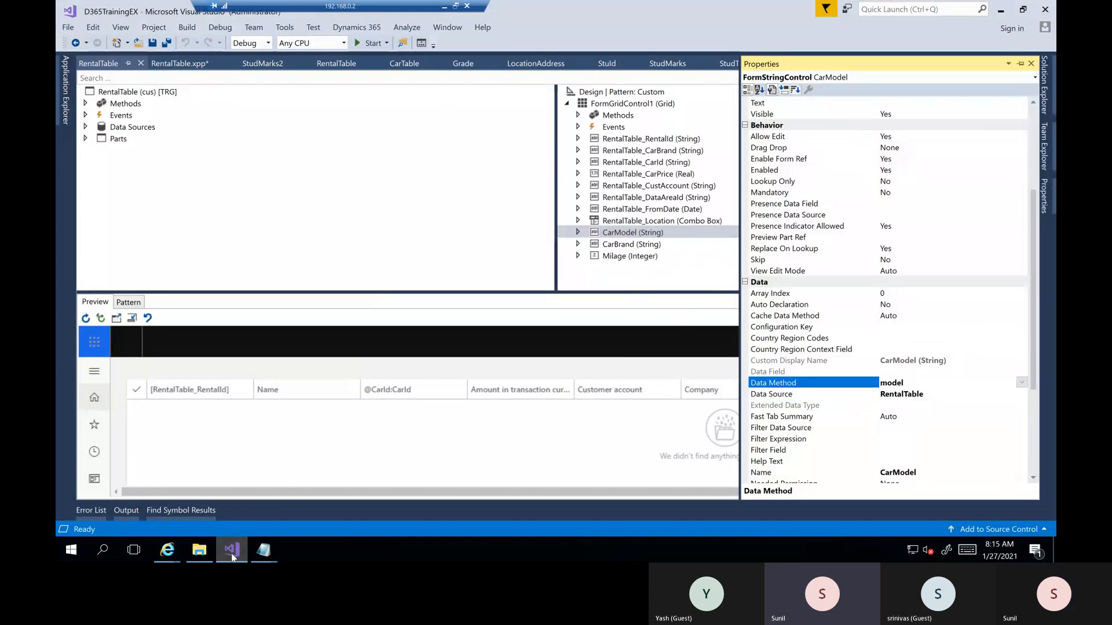
left_click(167, 550)
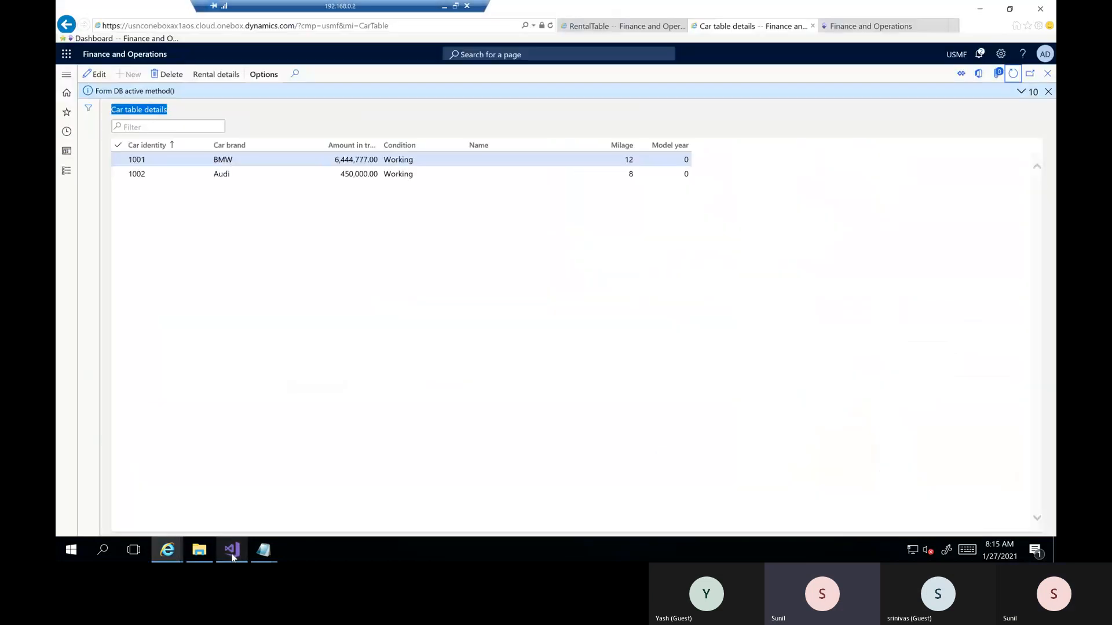
left_click(231, 550)
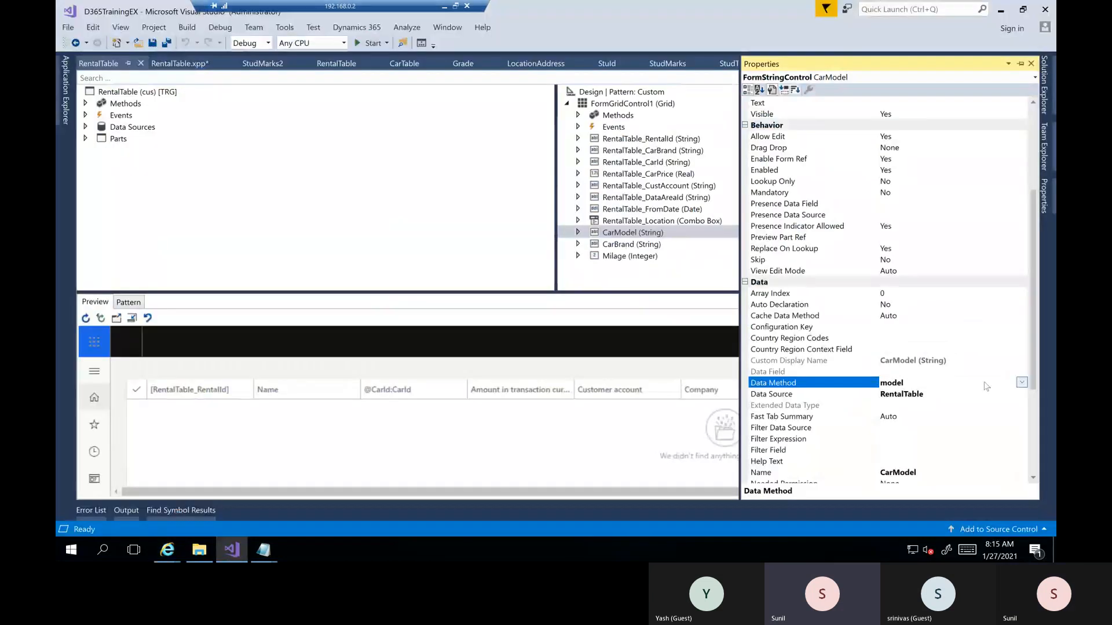
mouse_move(986, 96)
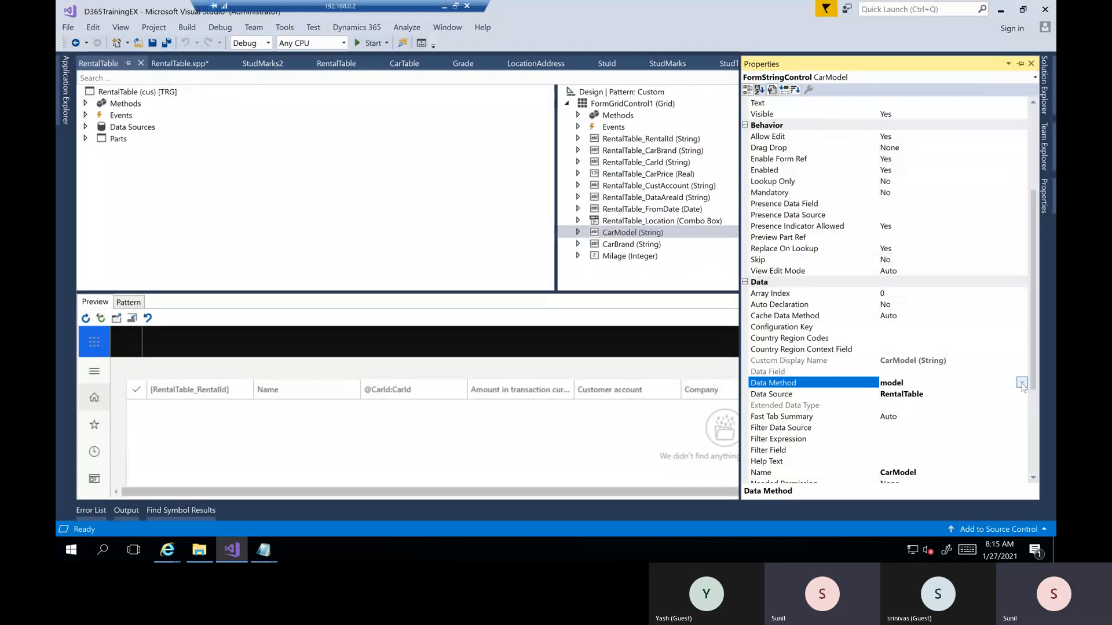
left_click(1022, 383)
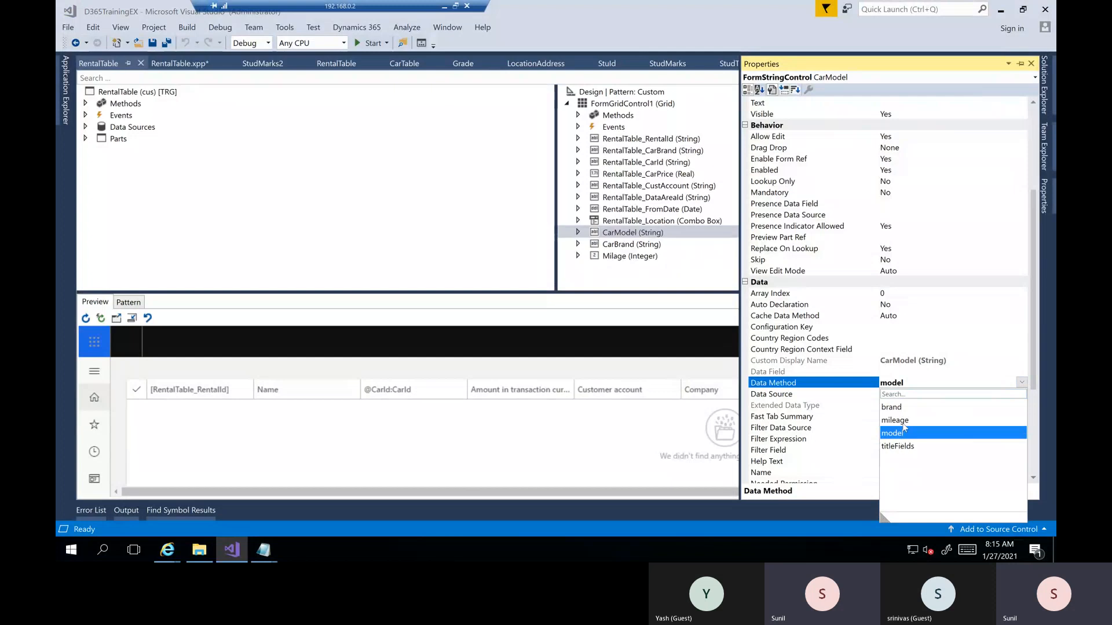
mouse_move(913, 434)
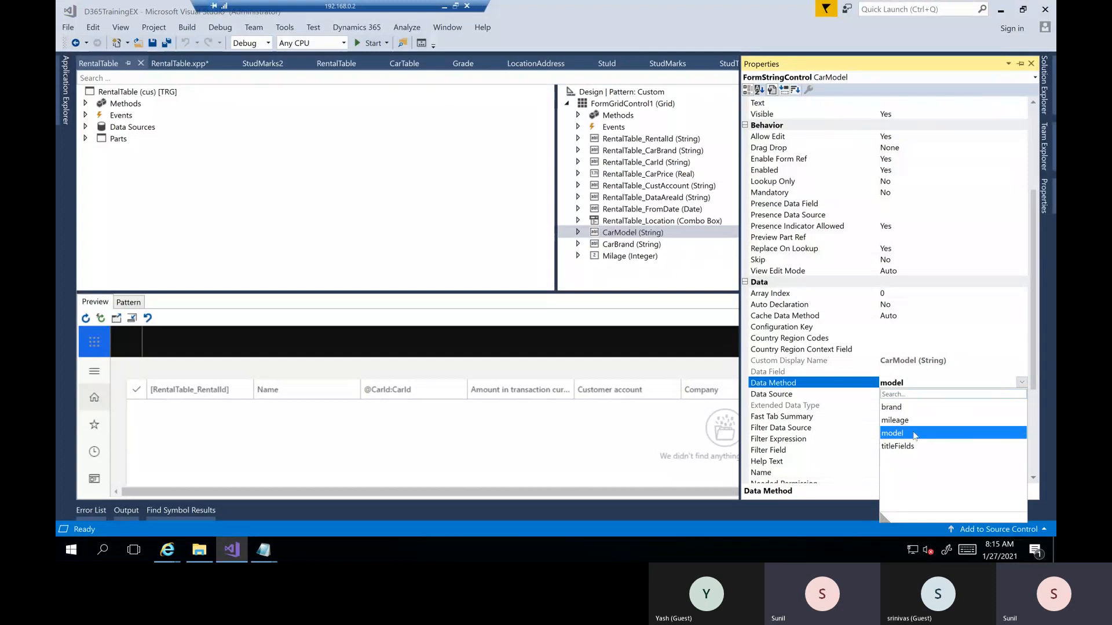
left_click(892, 433)
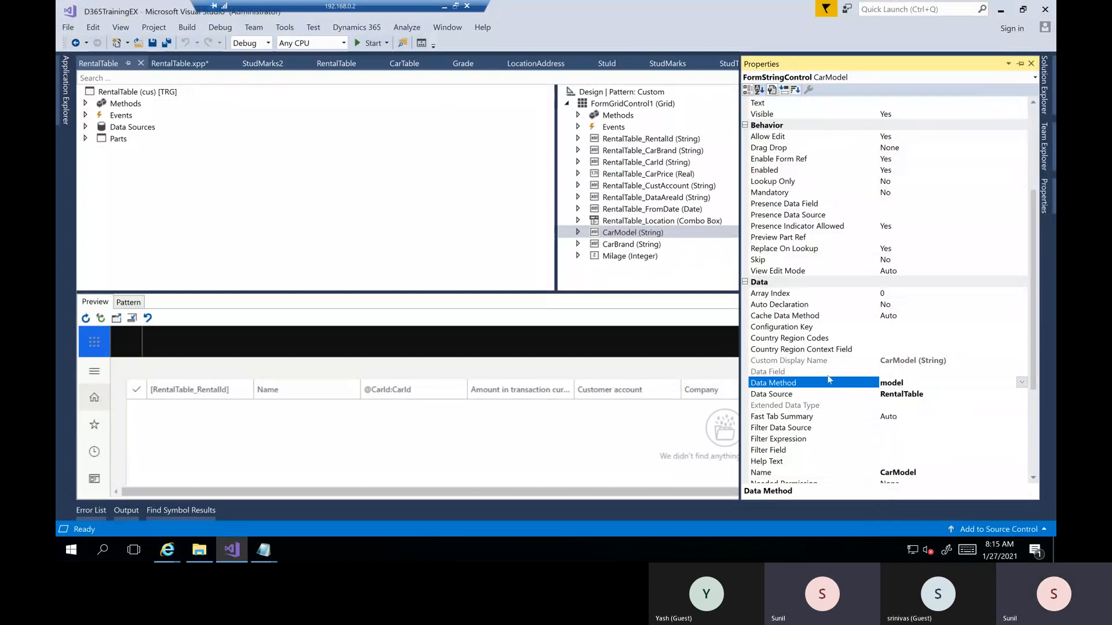
left_click(631, 244)
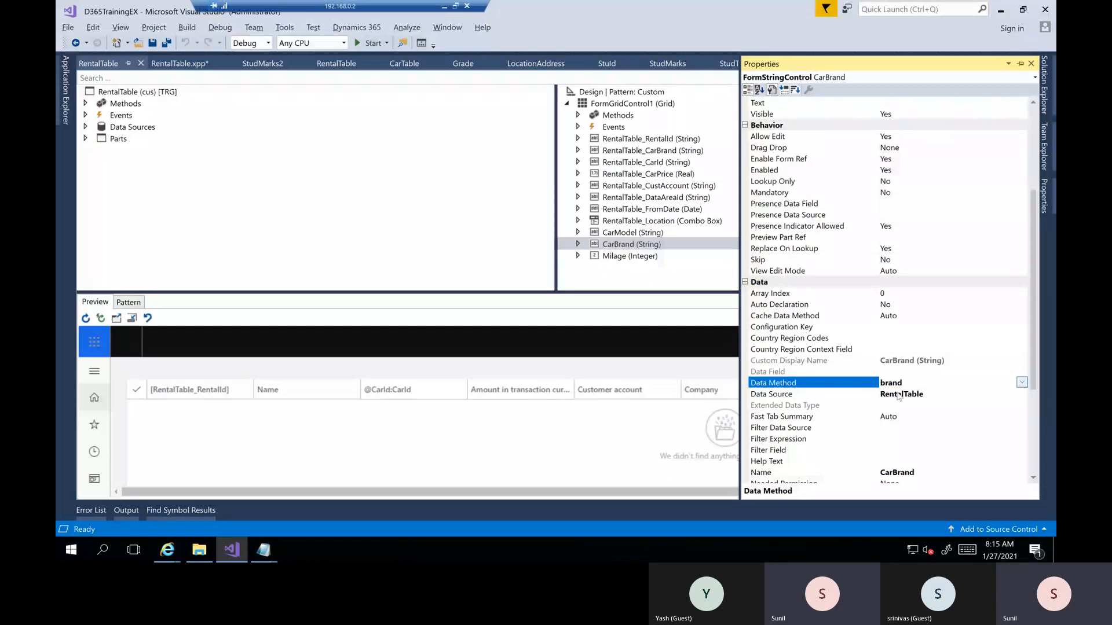
Step: Set CarBrand's Data Method to brand, then select Milage and open its Data Method list
left_click(1022, 382)
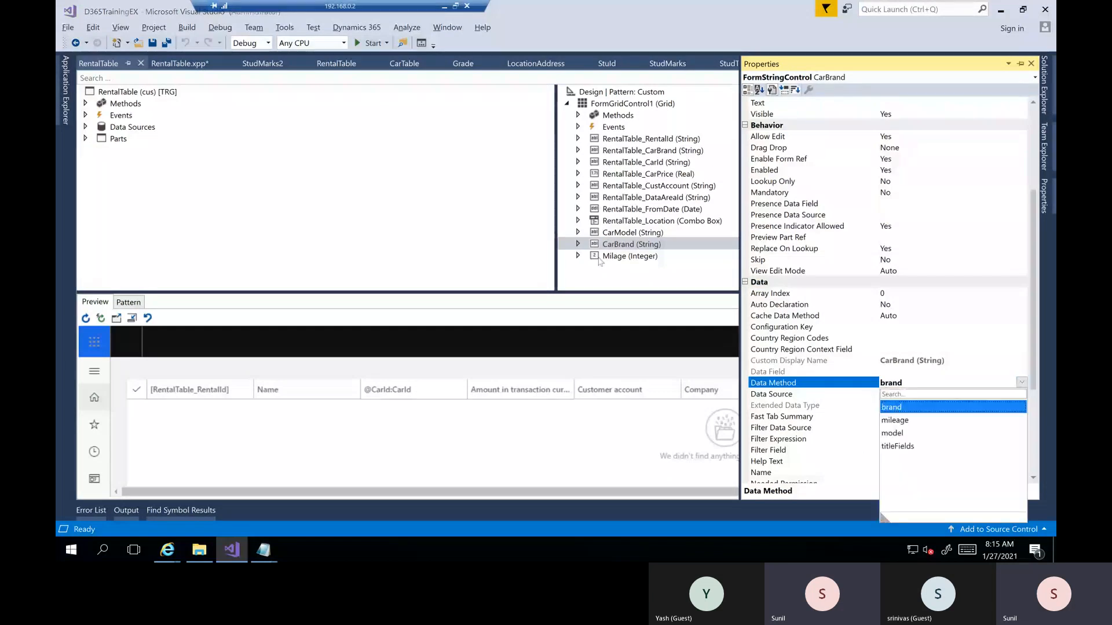
left_click(891, 407)
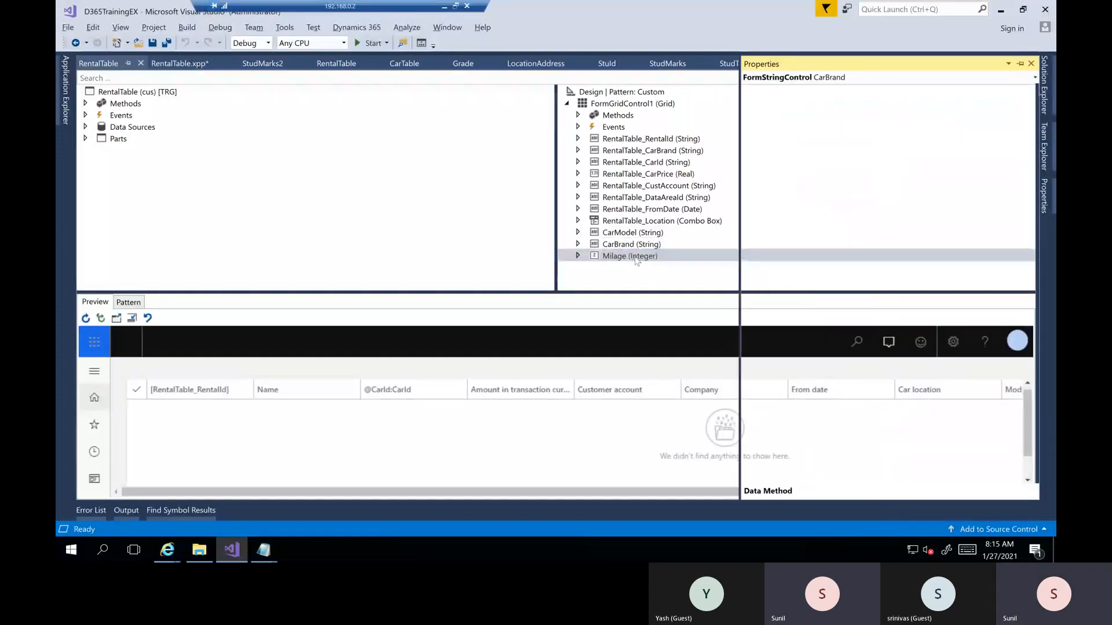
left_click(629, 256)
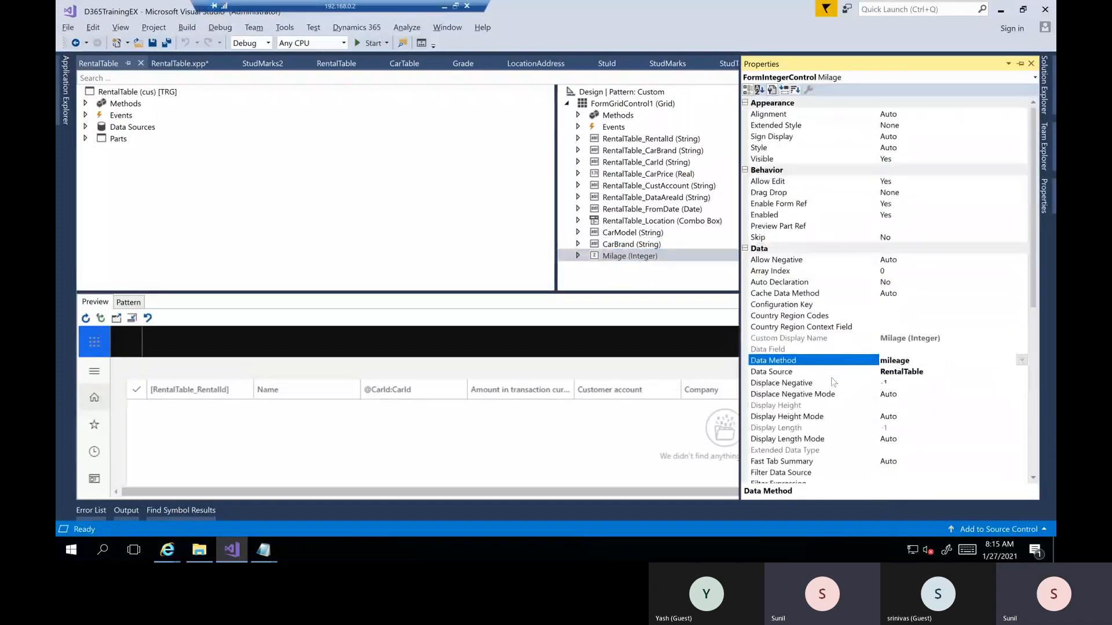
left_click(771, 372)
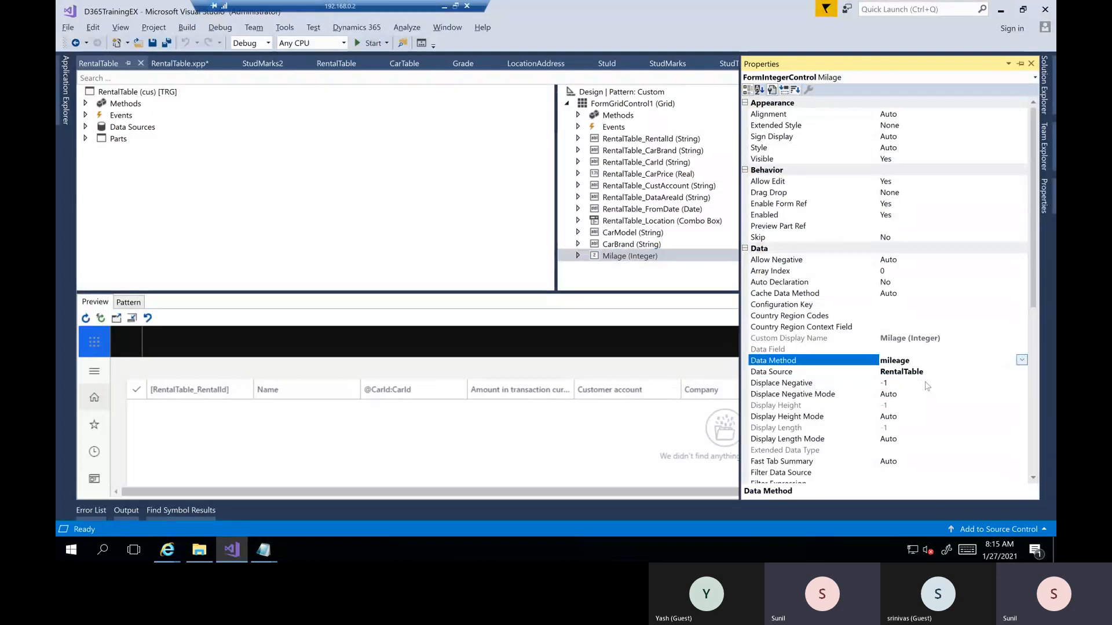
left_click(1021, 360)
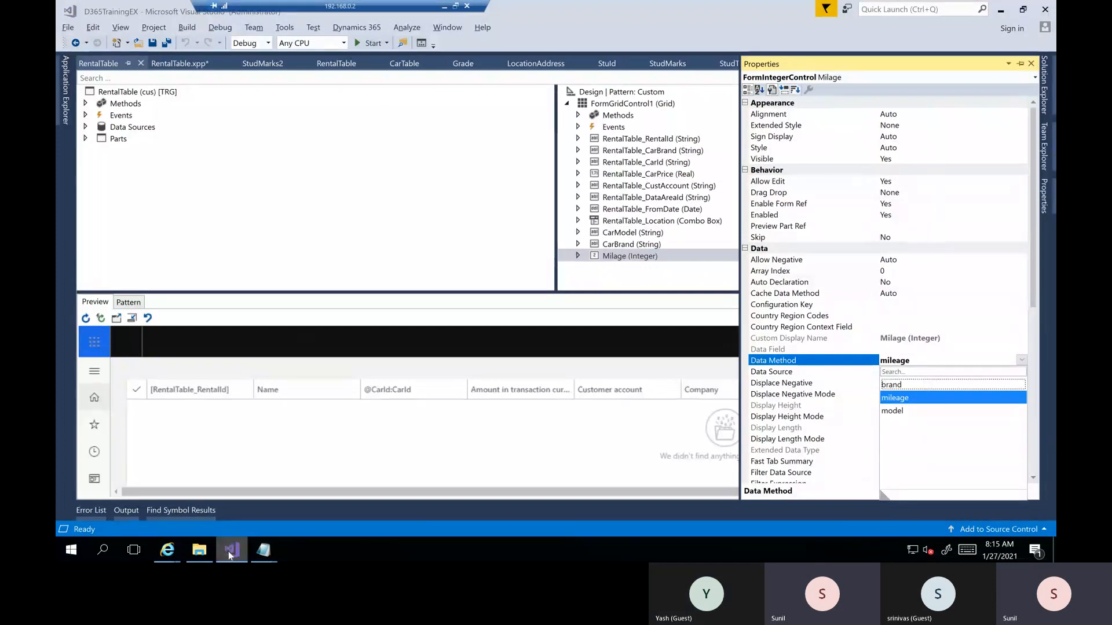
left_click(167, 550)
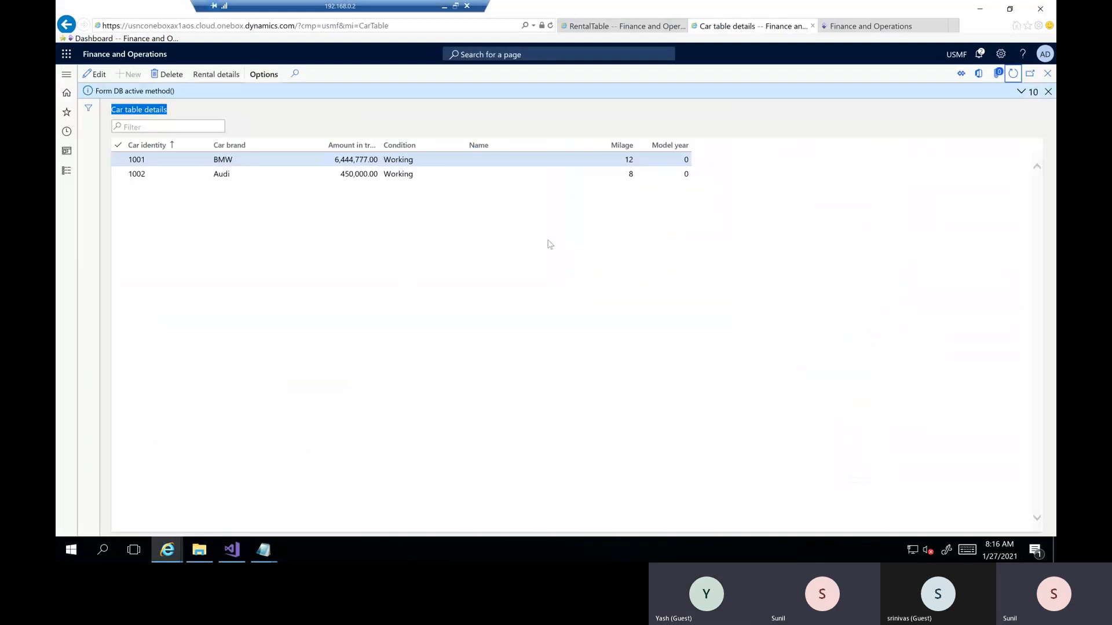
mouse_move(556, 242)
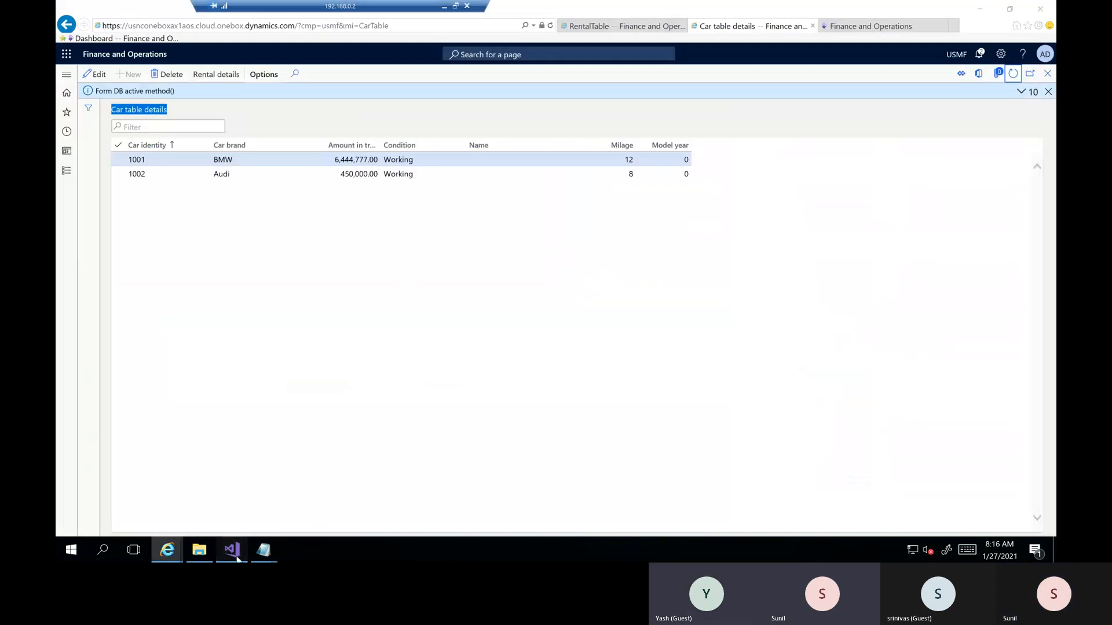
left_click(231, 550)
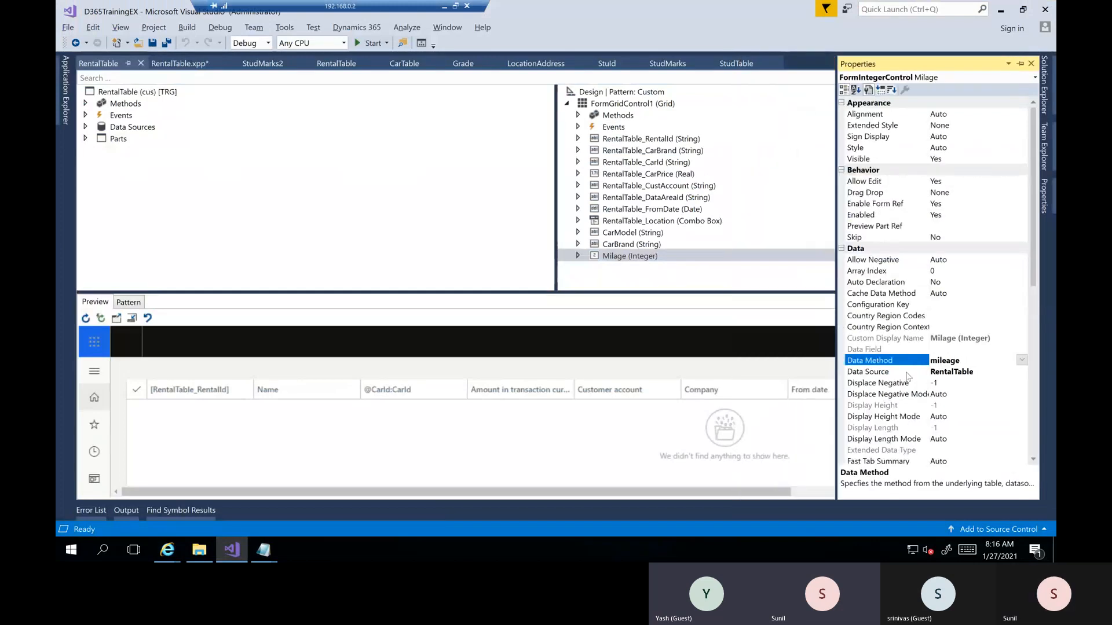
left_click(651, 209)
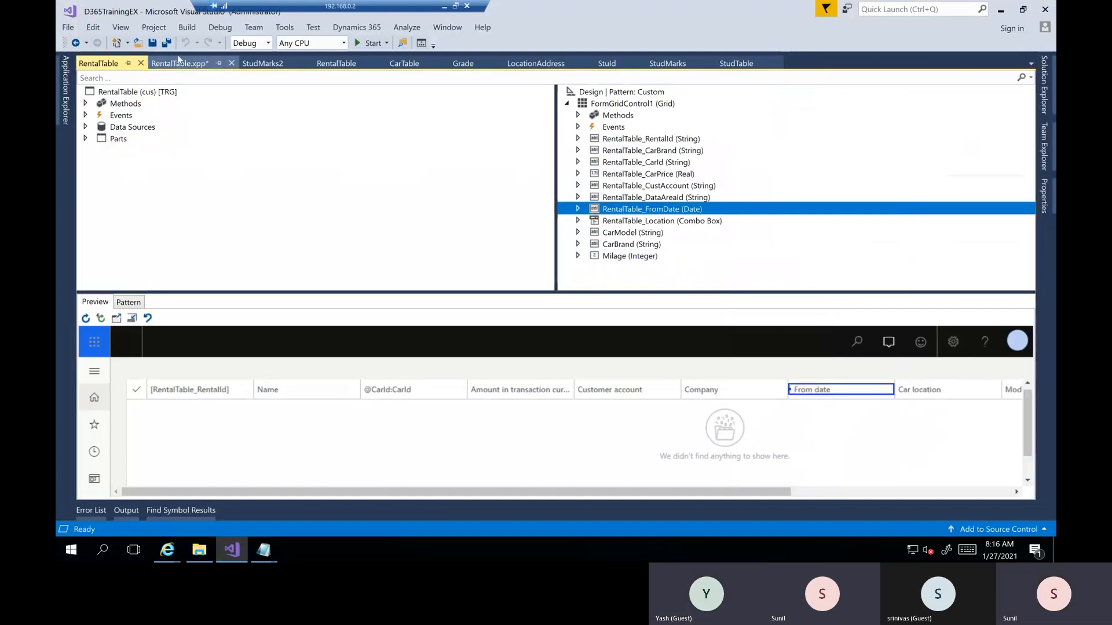